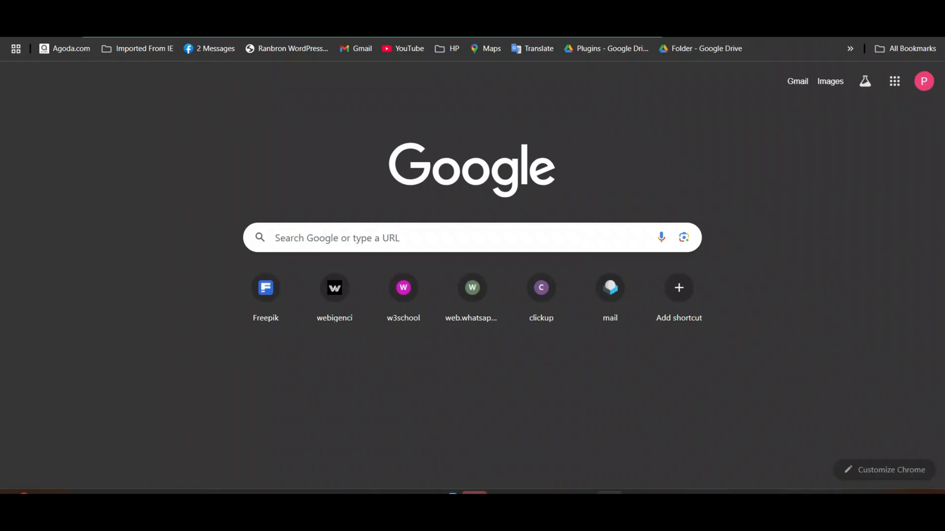
# - Search for 'google console' and open the Google Cloud console welcome page
pyautogui.write('google console')
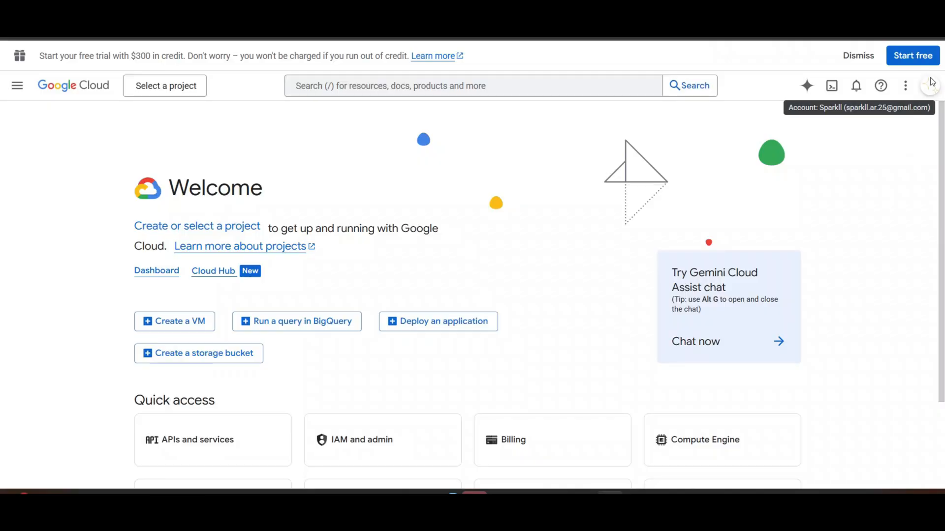
pyautogui.moveTo(936, 76)
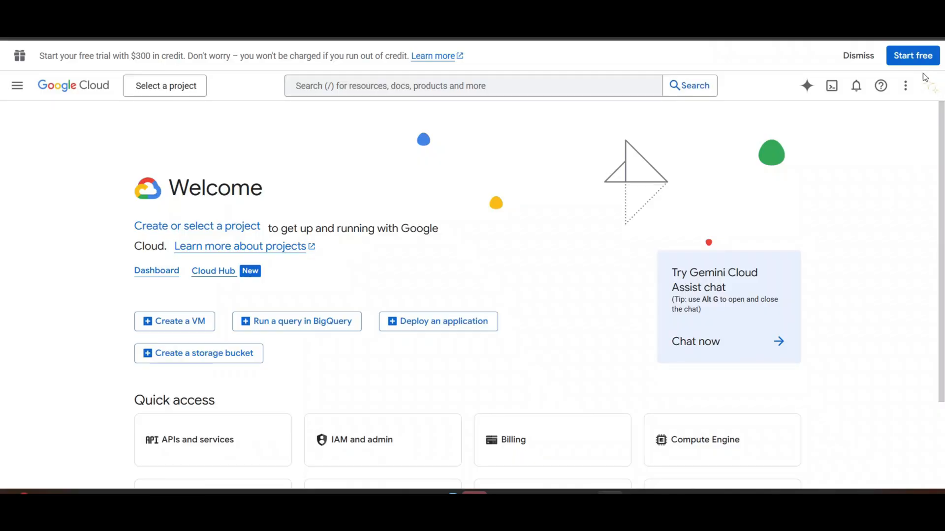
pyautogui.moveTo(683, 143)
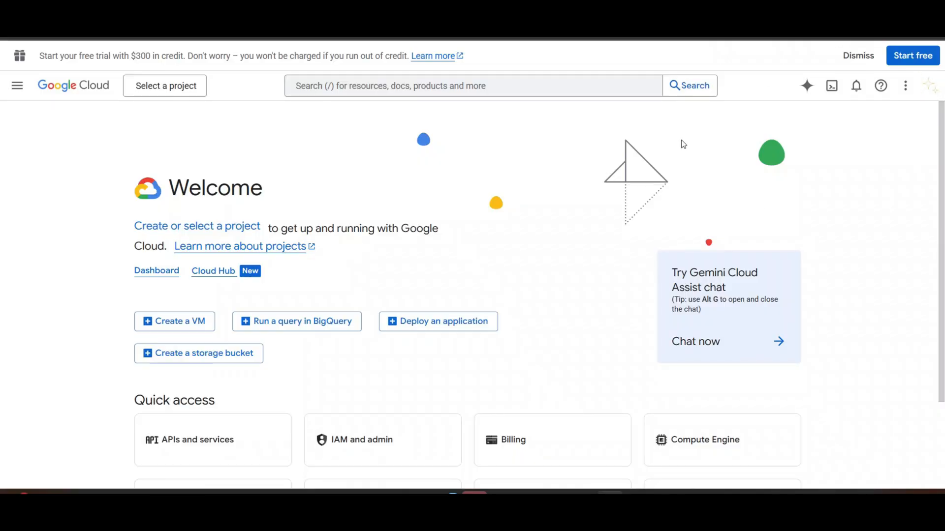
pyautogui.moveTo(18, 85)
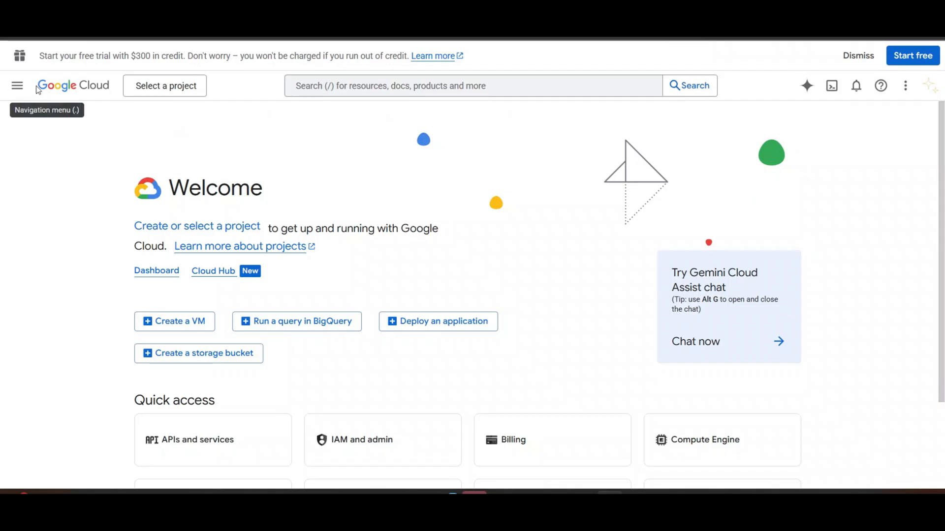
# - From the project picker, create a new project named 'sparkll'
pyautogui.click(164, 86)
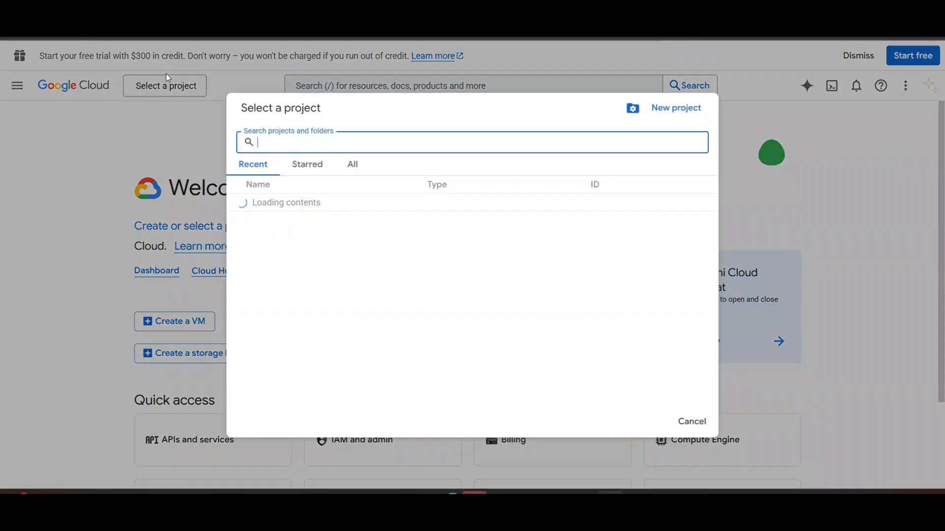
pyautogui.click(352, 165)
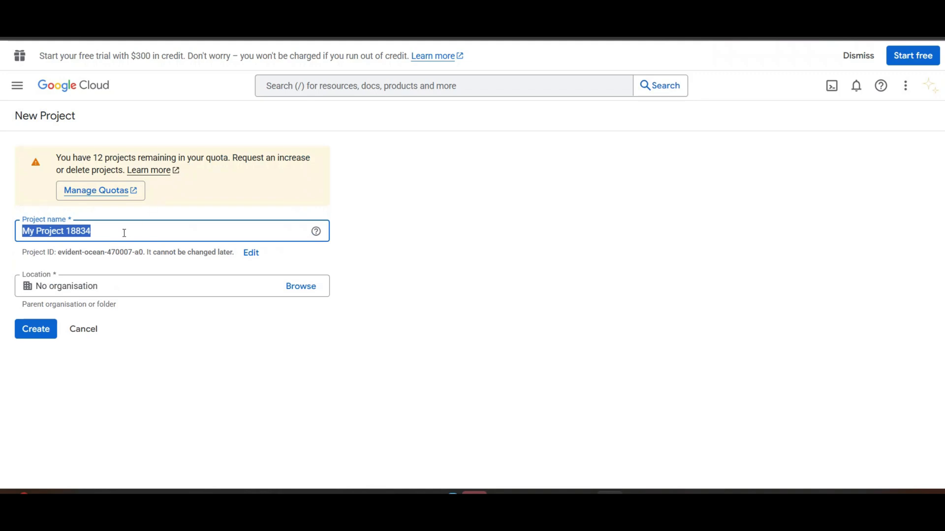
pyautogui.write('sparkll')
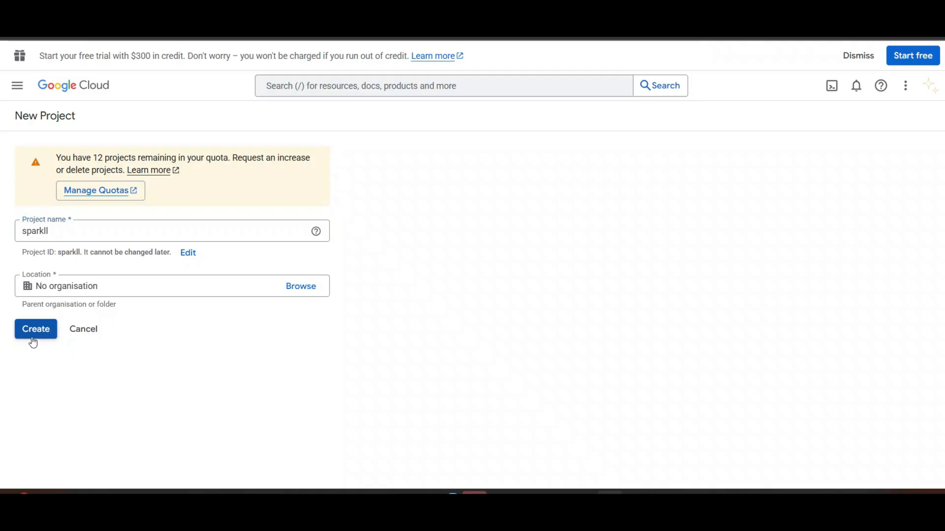
pyautogui.click(36, 329)
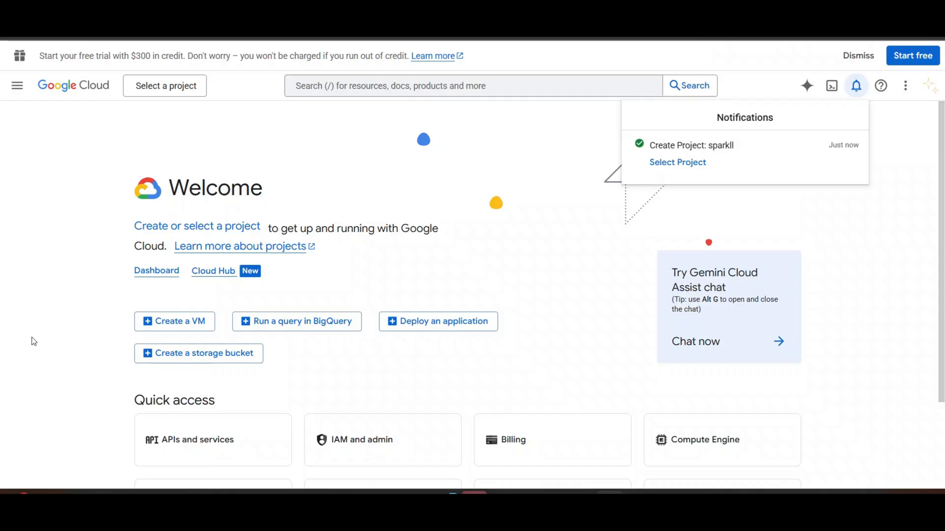
pyautogui.moveTo(72, 306)
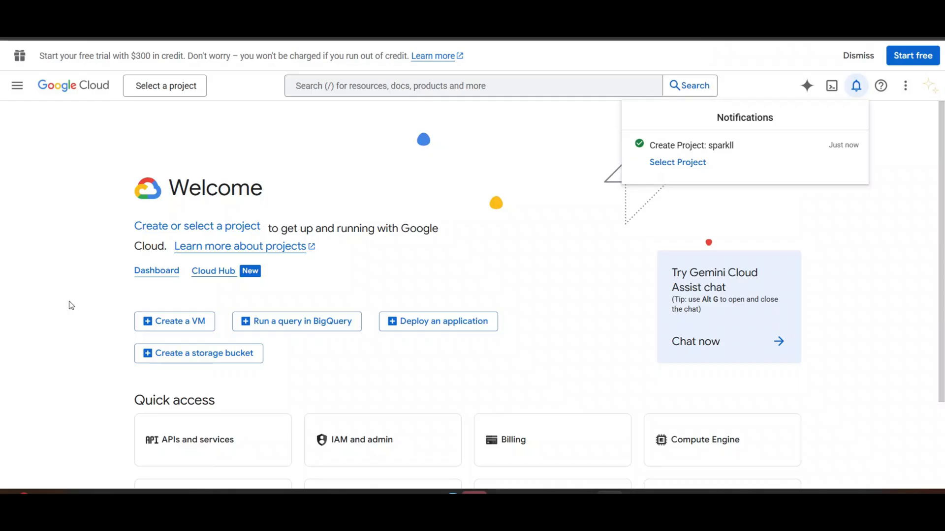
pyautogui.moveTo(688, 164)
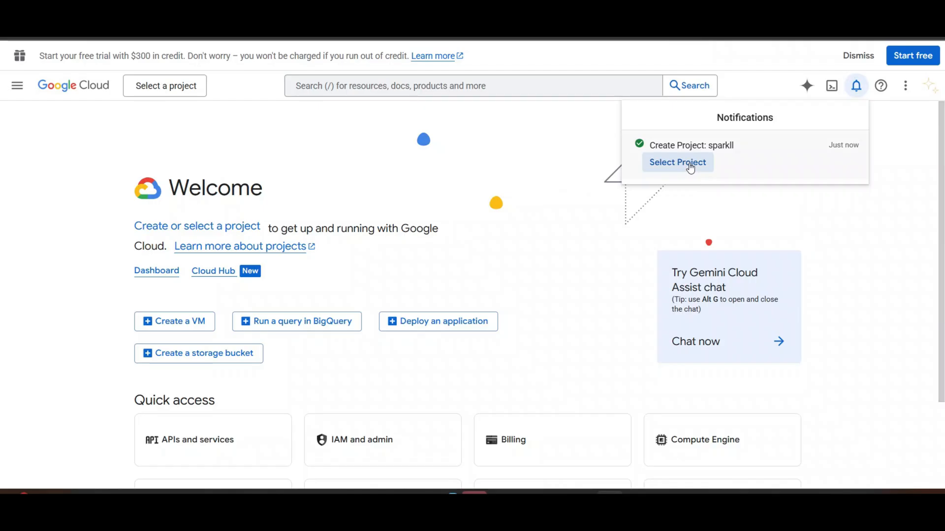
# - Select the sparkll project from its creation notification
pyautogui.click(677, 163)
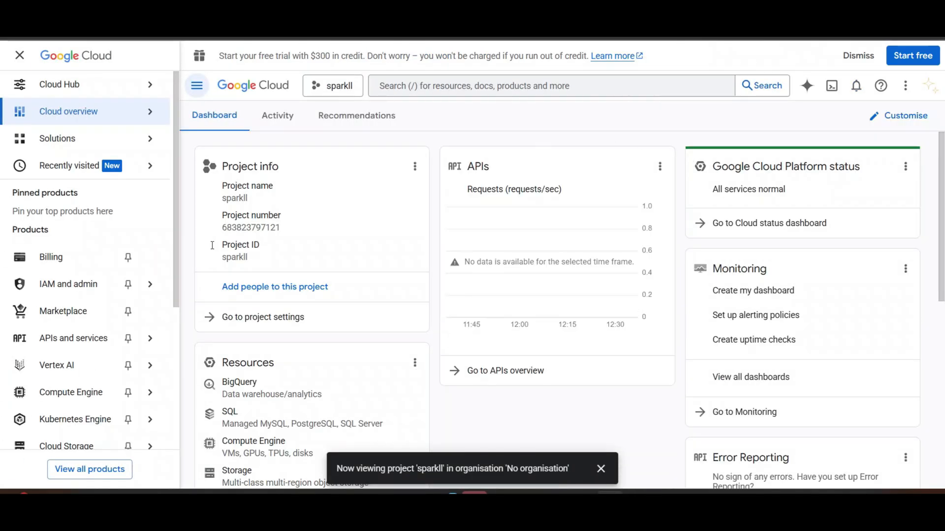
pyautogui.moveTo(420, 148)
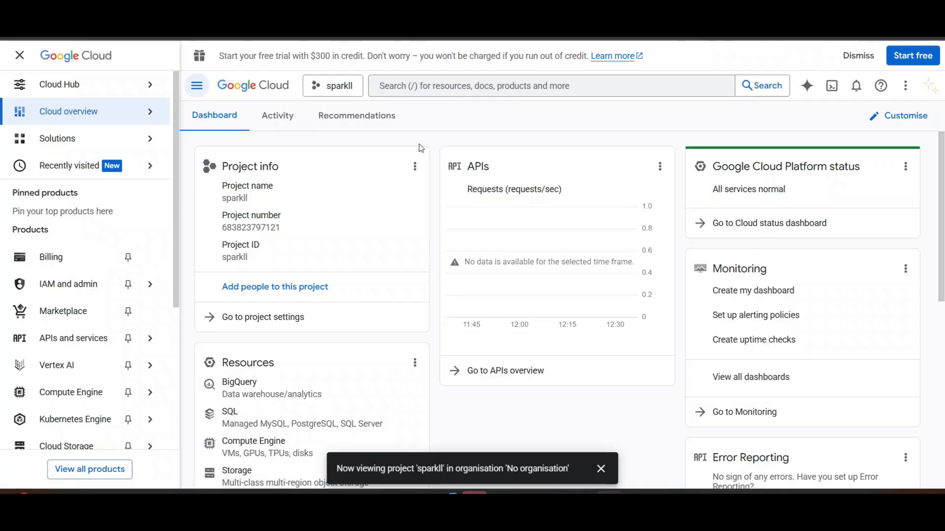
pyautogui.moveTo(413, 148)
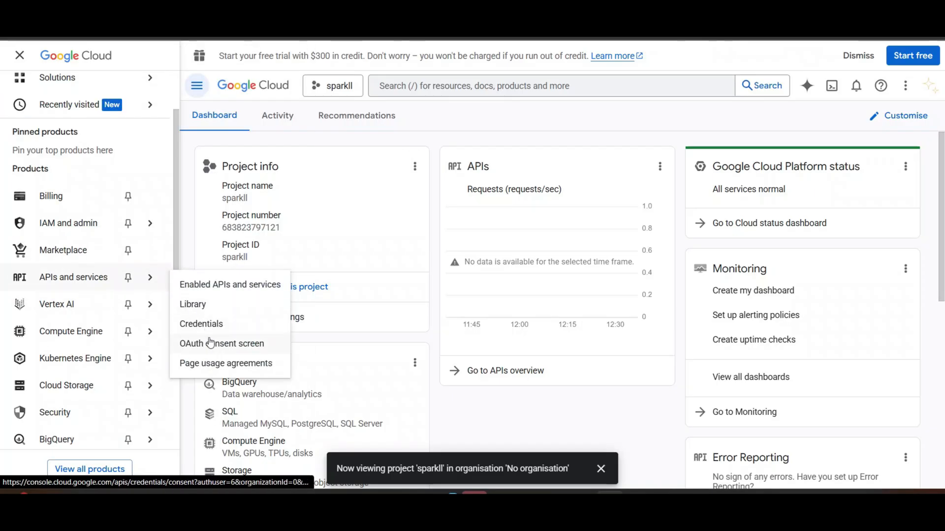
# - Start the OAuth consent setup with app name 'smtp' and a user support email
pyautogui.click(221, 344)
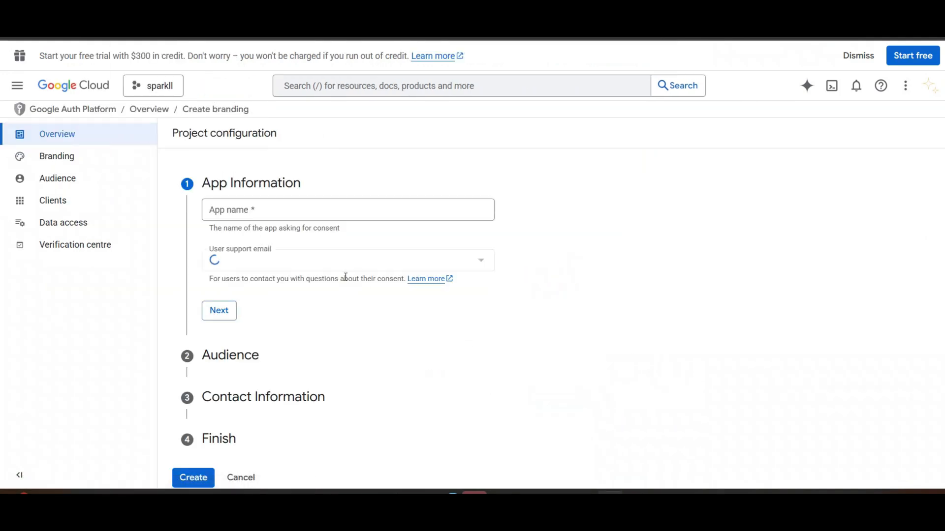
pyautogui.click(347, 209)
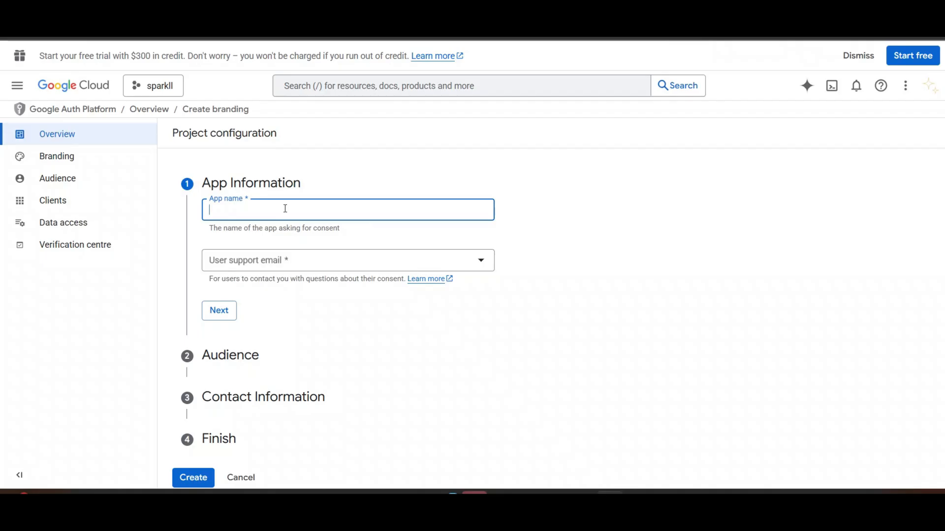
pyautogui.write('smtp')
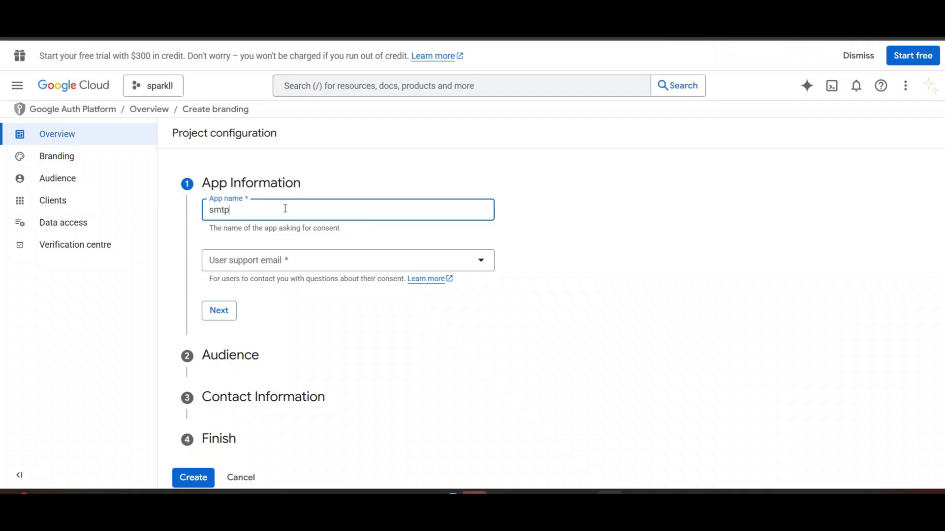
pyautogui.click(348, 261)
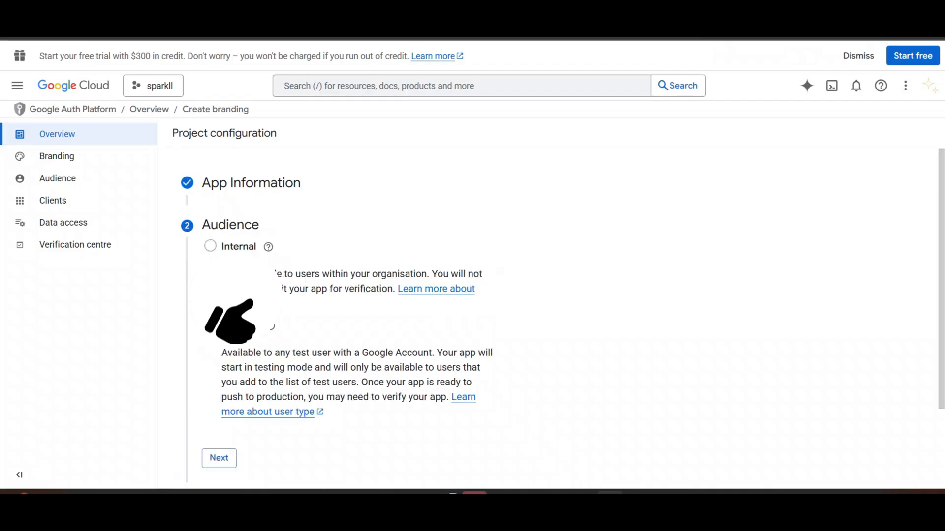
# - Choose External audience, accept the user data policy, and create the configuration
pyautogui.click(210, 325)
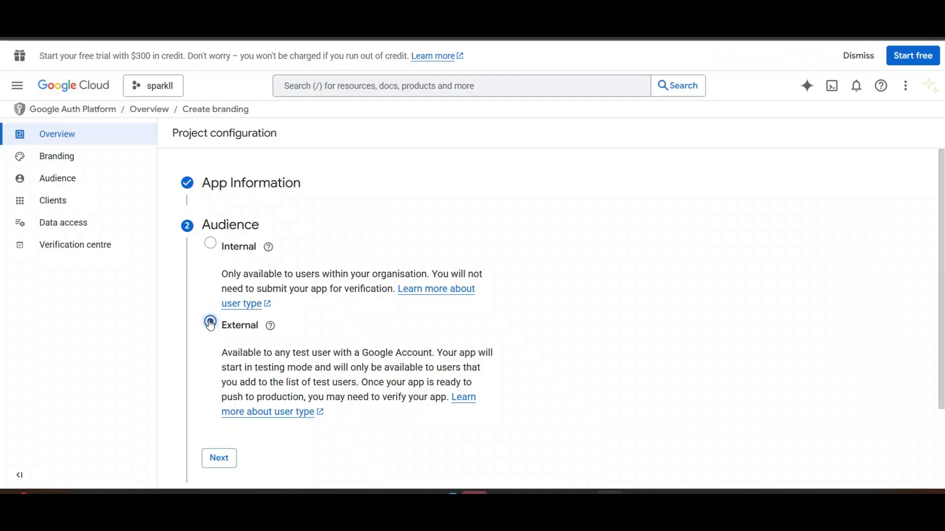
pyautogui.click(219, 458)
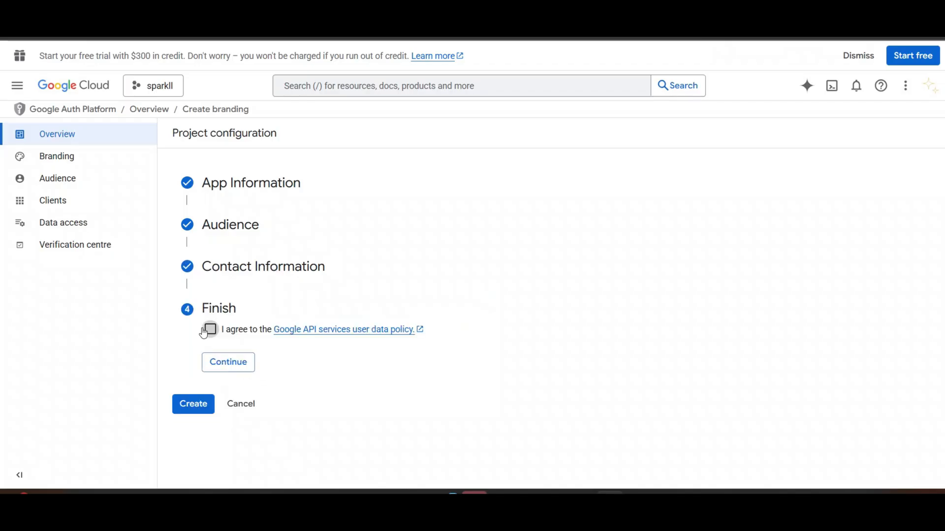
pyautogui.click(209, 329)
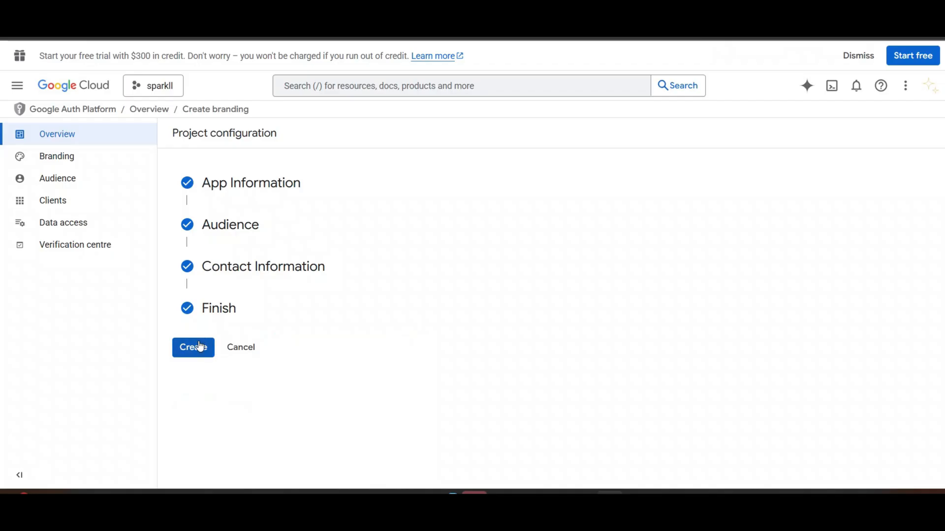
pyautogui.click(193, 347)
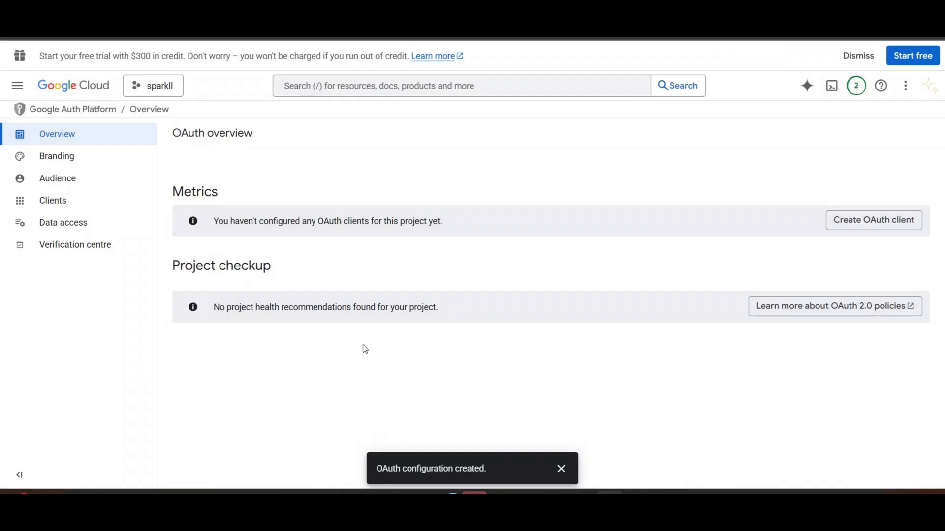
# - Go to APIs and services Credentials and start a new OAuth client ID
pyautogui.click(17, 85)
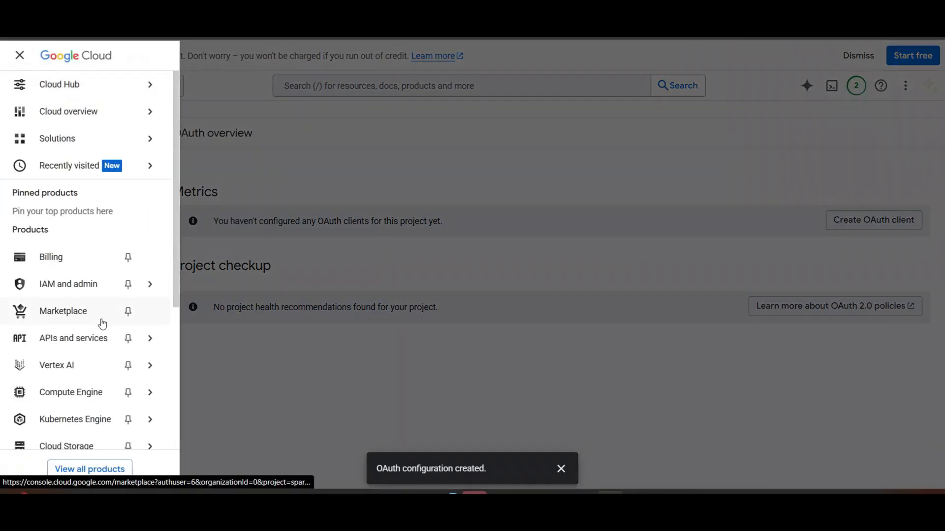
pyautogui.click(73, 338)
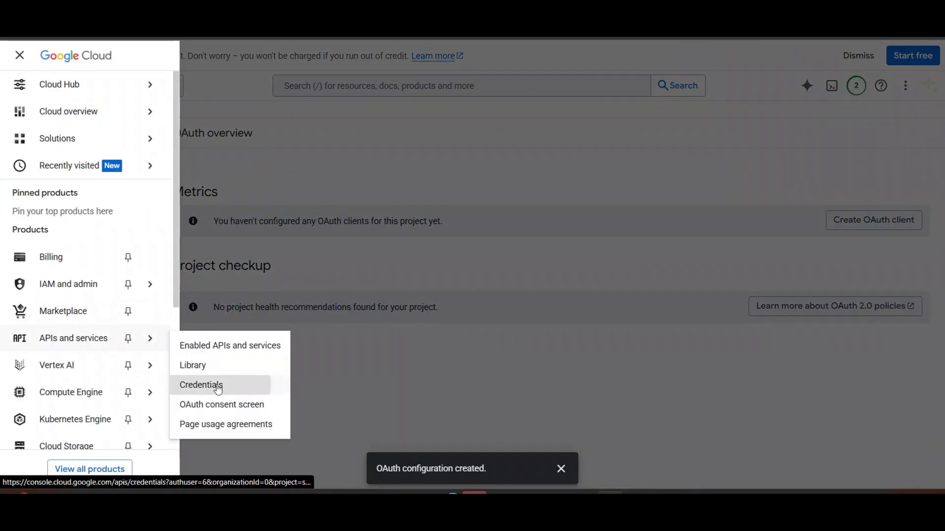
pyautogui.click(201, 385)
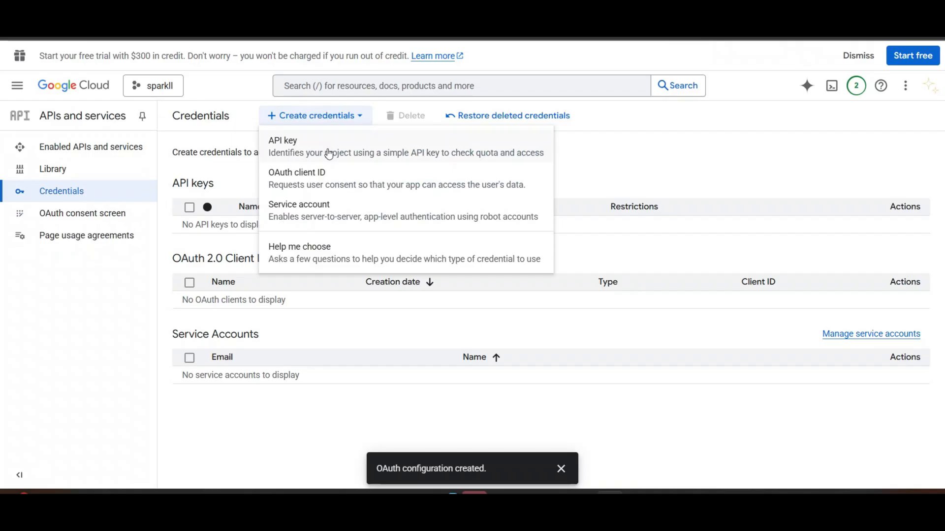
pyautogui.click(296, 172)
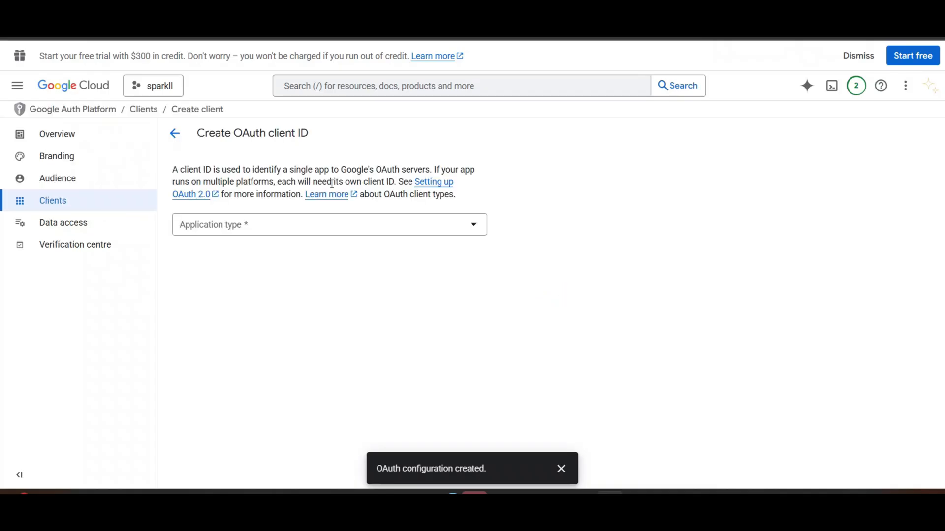
# - Make the client a Web application named Smtp with the WP Mail SMTP redirect URI
pyautogui.click(328, 224)
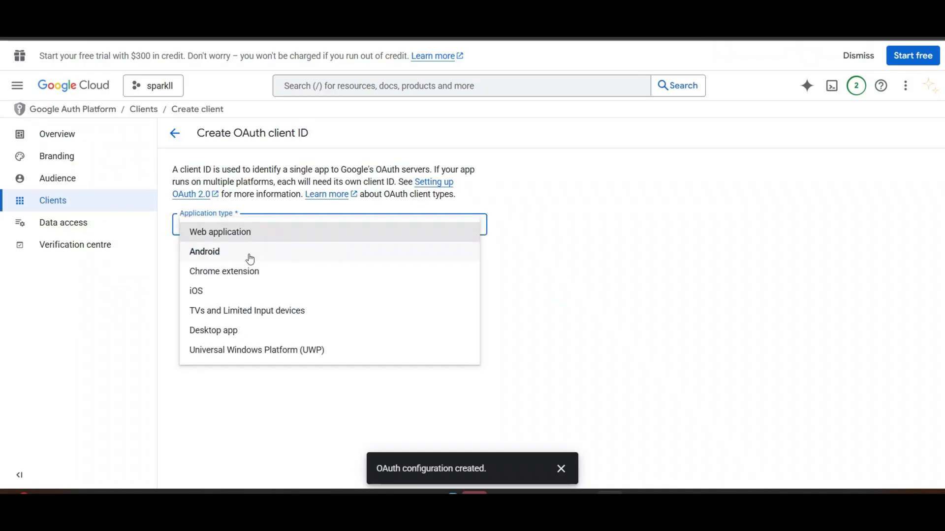
pyautogui.click(219, 232)
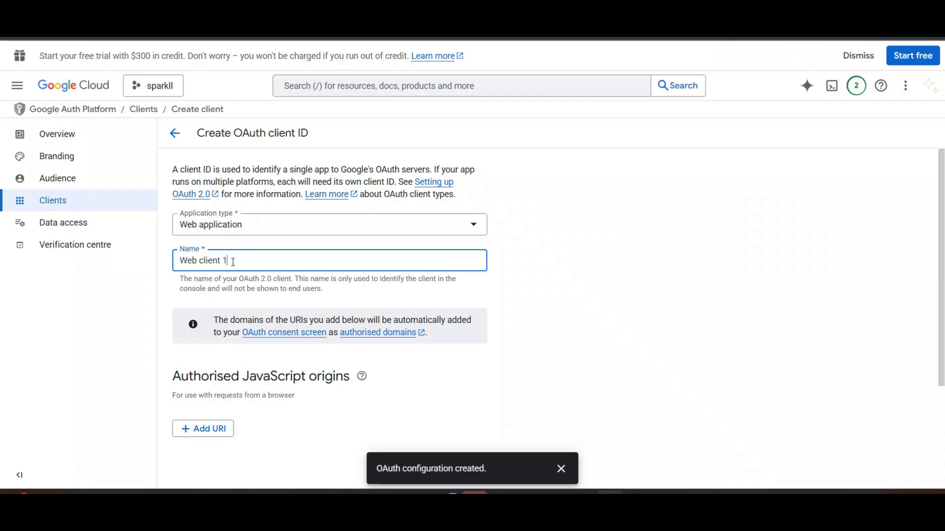
pyautogui.write('Smtp')
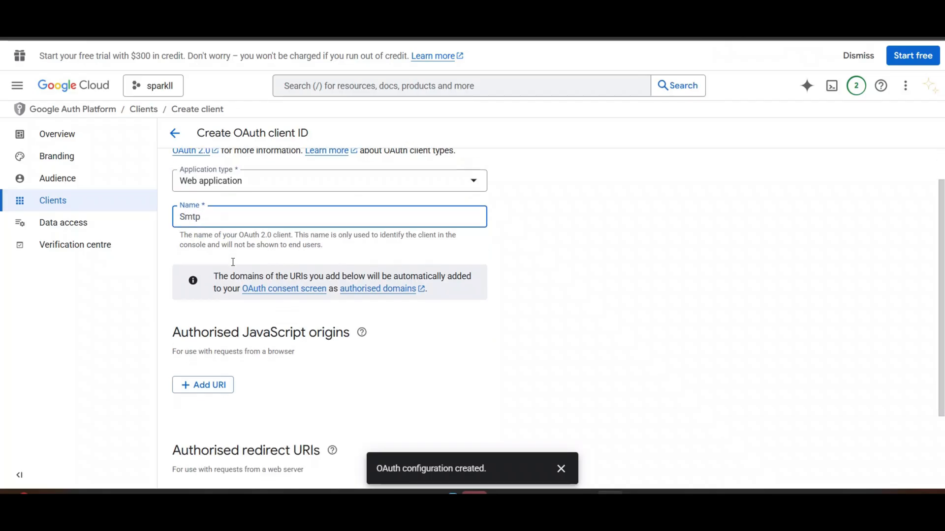
pyautogui.scroll(-3)
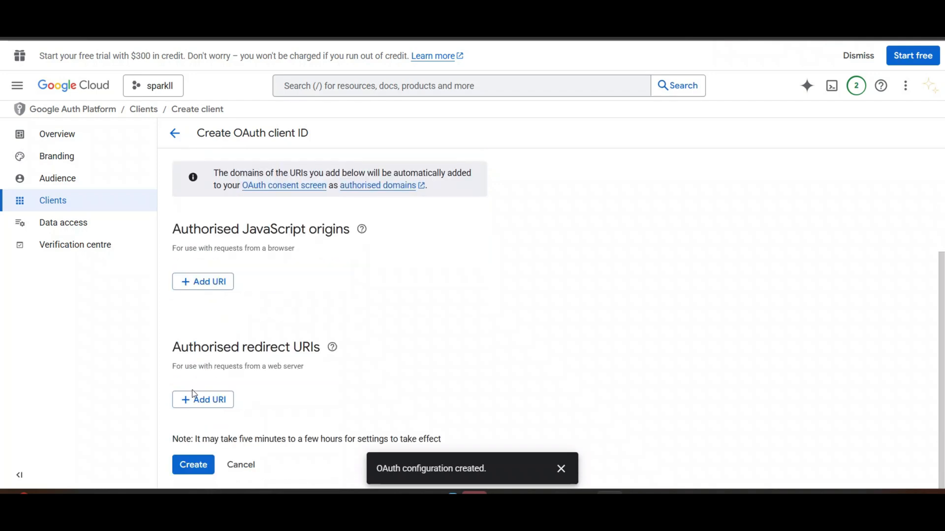
pyautogui.click(203, 400)
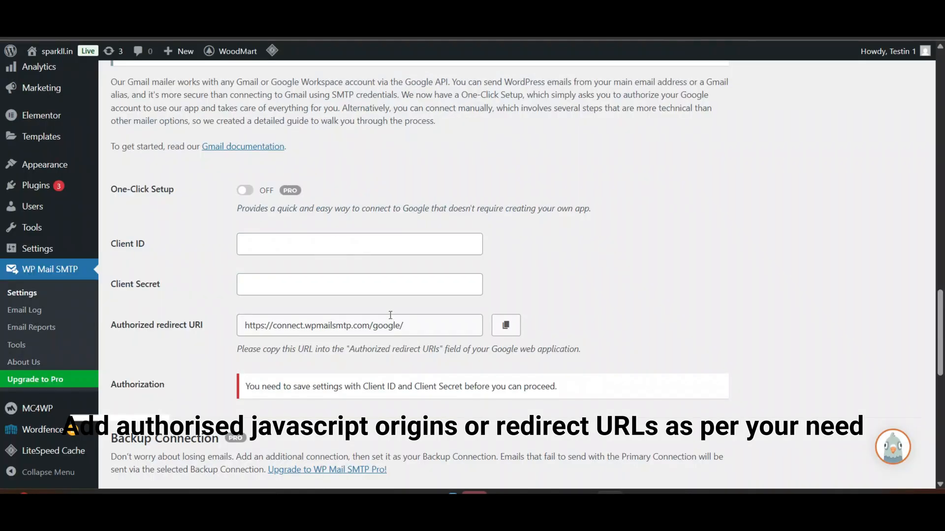
pyautogui.click(506, 324)
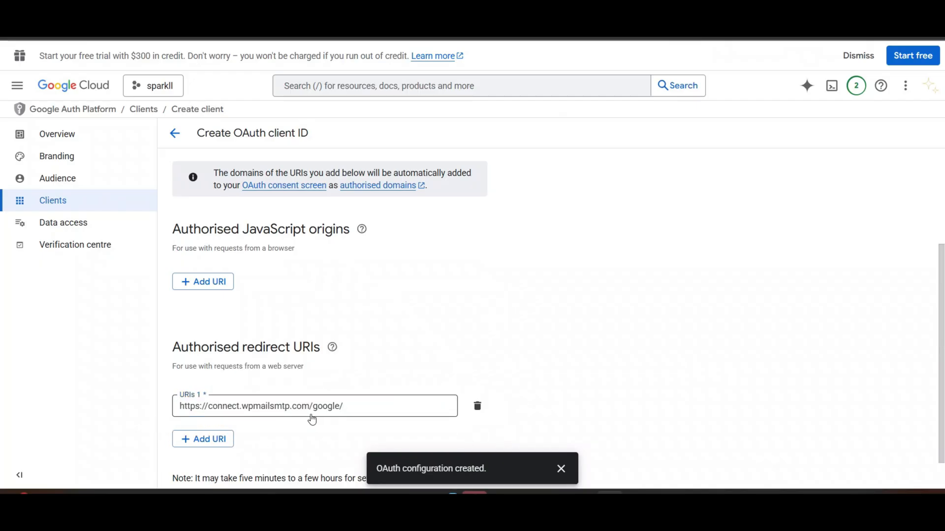
# - Create the Smtp web OAuth client
pyautogui.scroll(-3)
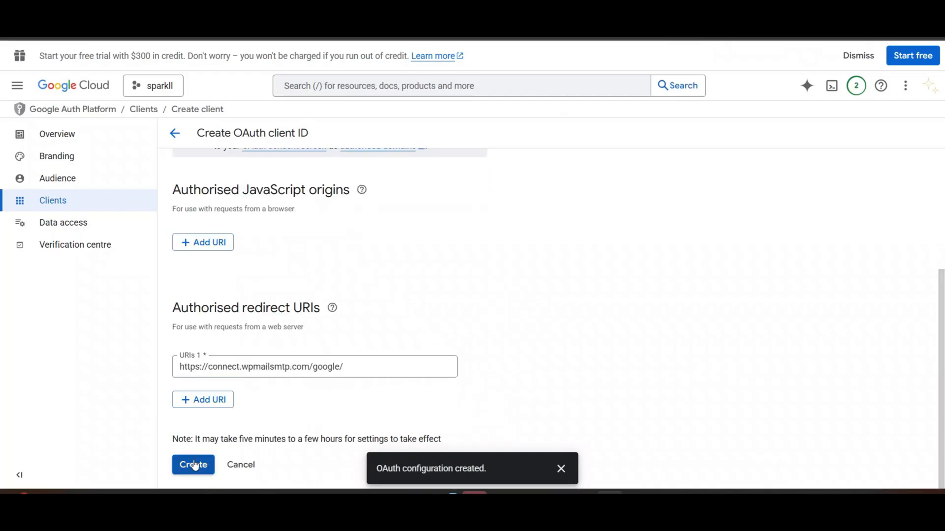
pyautogui.click(193, 465)
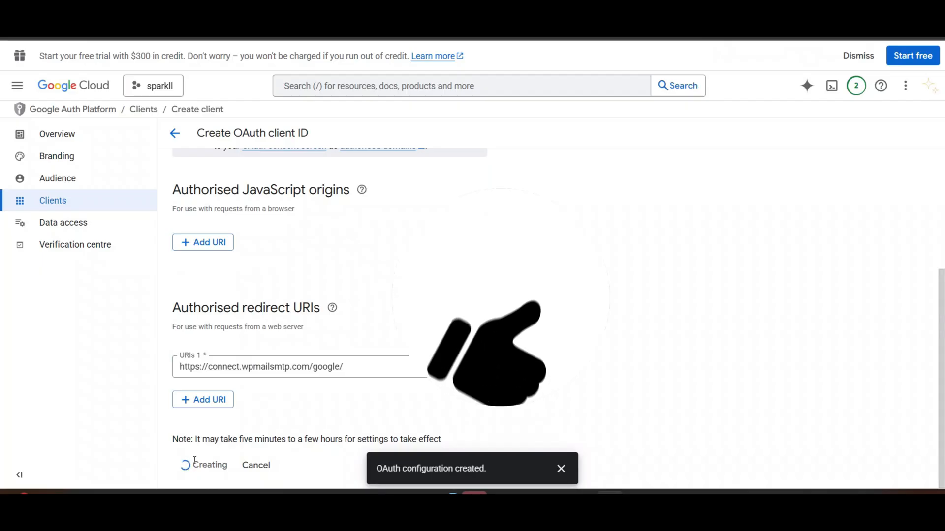